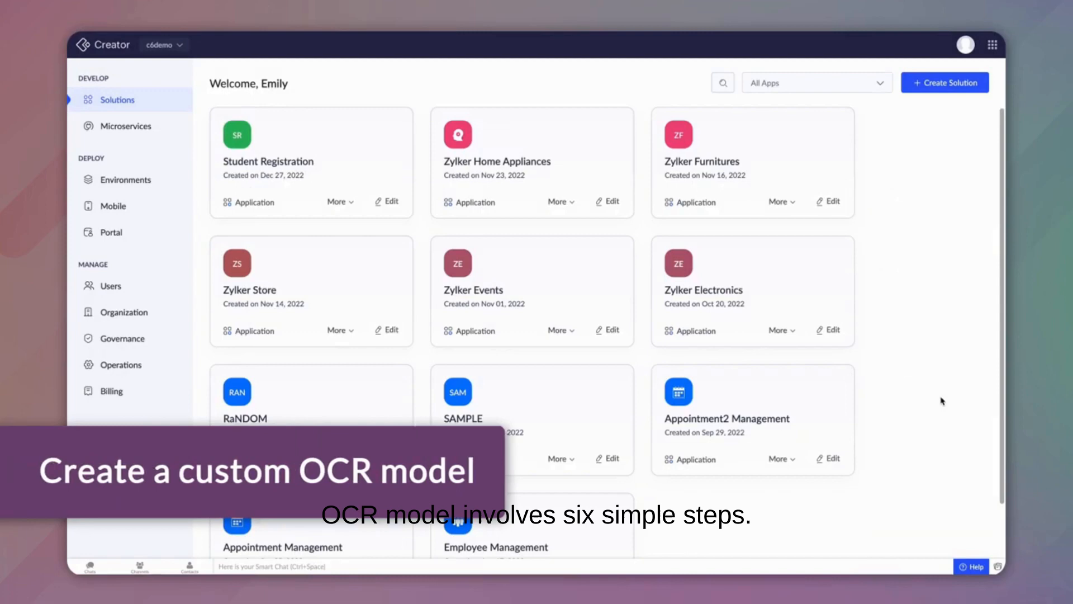
Go to Microservices/AI Models from the Creator dashboard to reach the AI Modeler.
{"action": "left_click", "coordinate": [123, 126]}
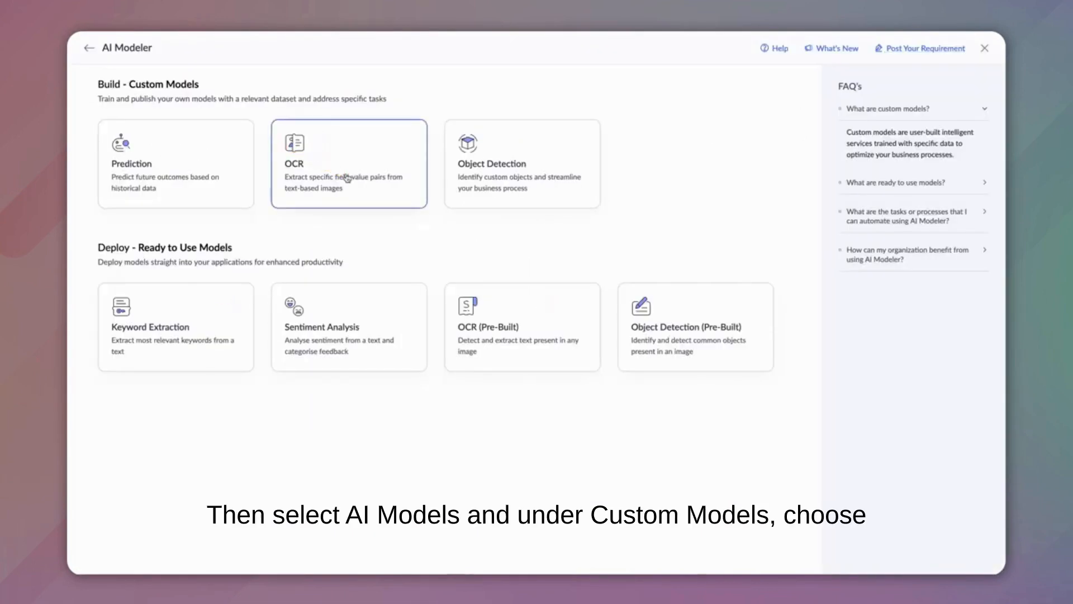
Start a custom OCR model named 'Extract Invoice texts' with Invoices as training data.
{"action": "left_click", "coordinate": [349, 165]}
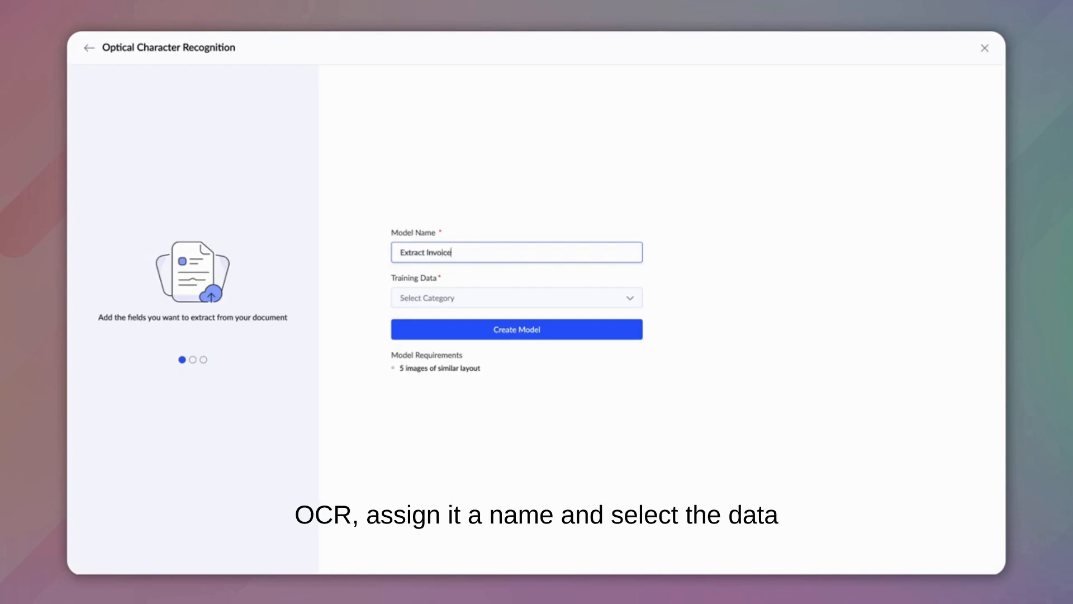
{"action": "type", "text": "texts"}
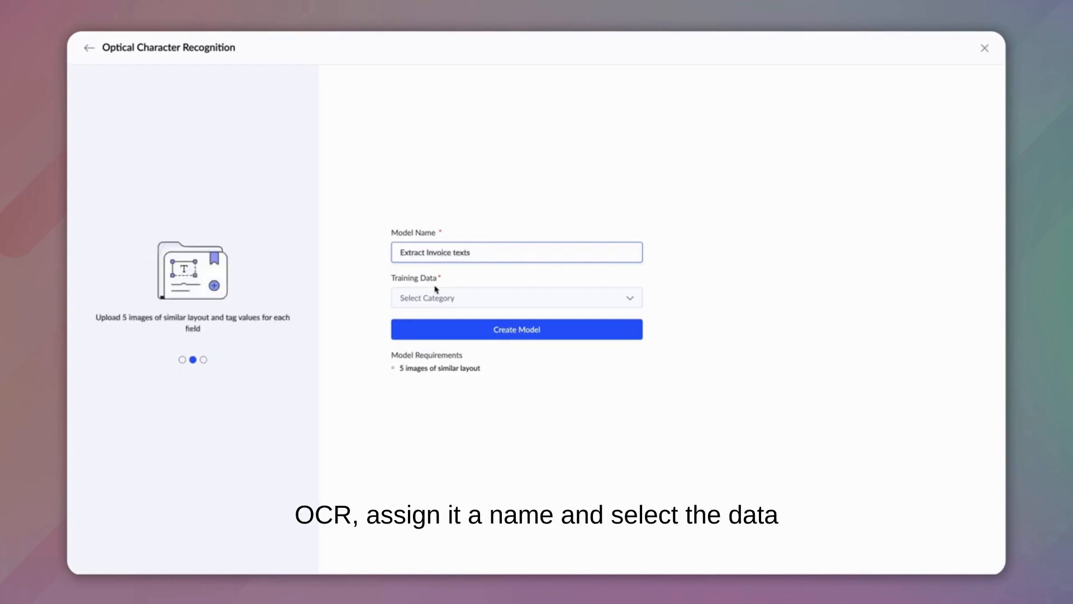
{"action": "left_click", "coordinate": [516, 297]}
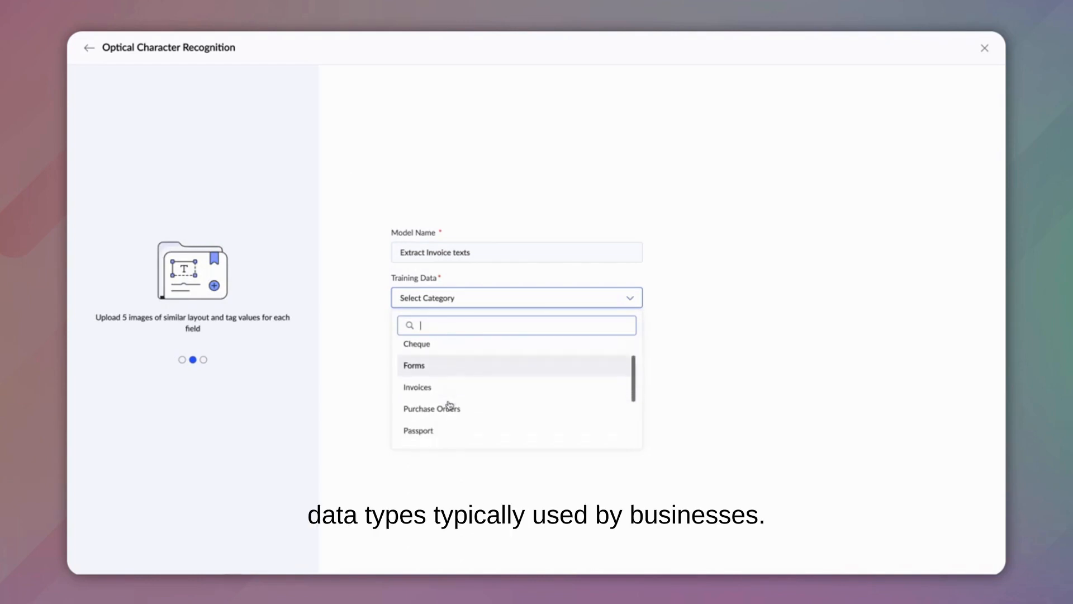
{"action": "scroll", "scroll_direction": "down", "scroll_amount": 3}
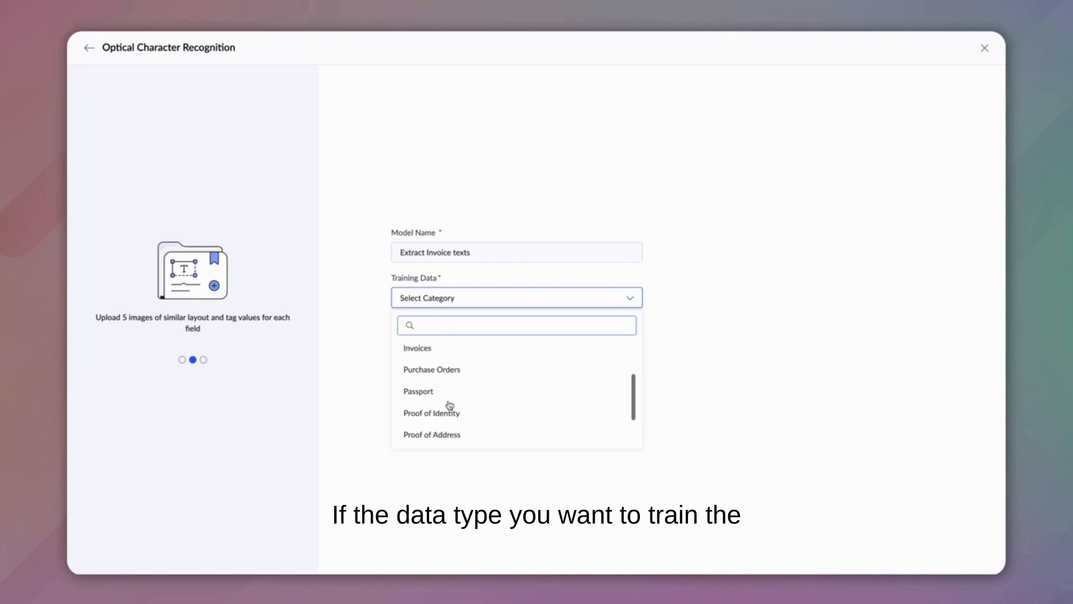
{"action": "scroll", "scroll_direction": "down", "scroll_amount": 3}
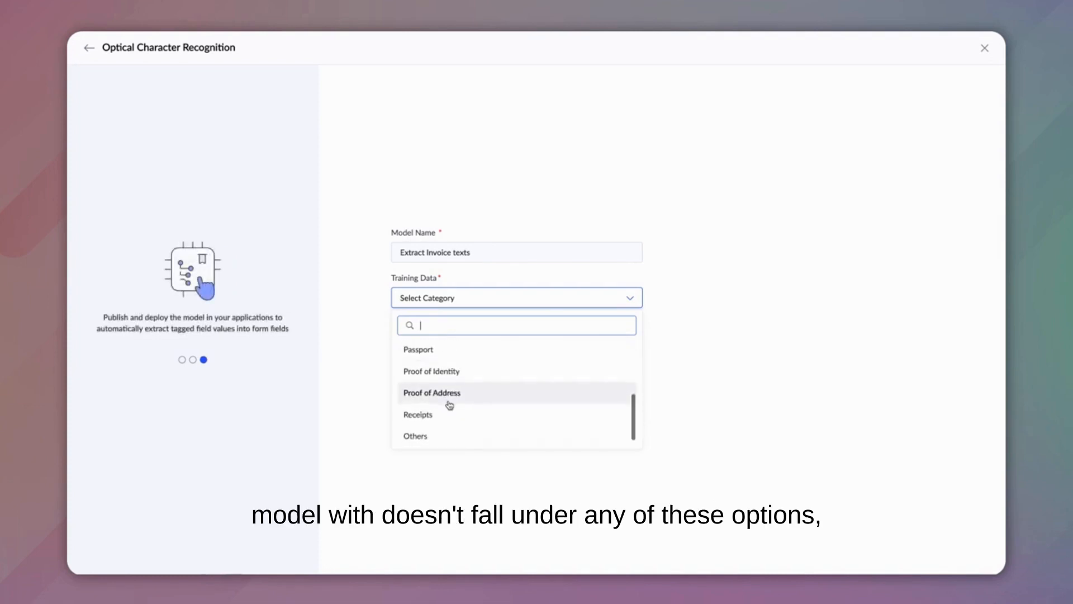
{"action": "mouse_move", "coordinate": [442, 423]}
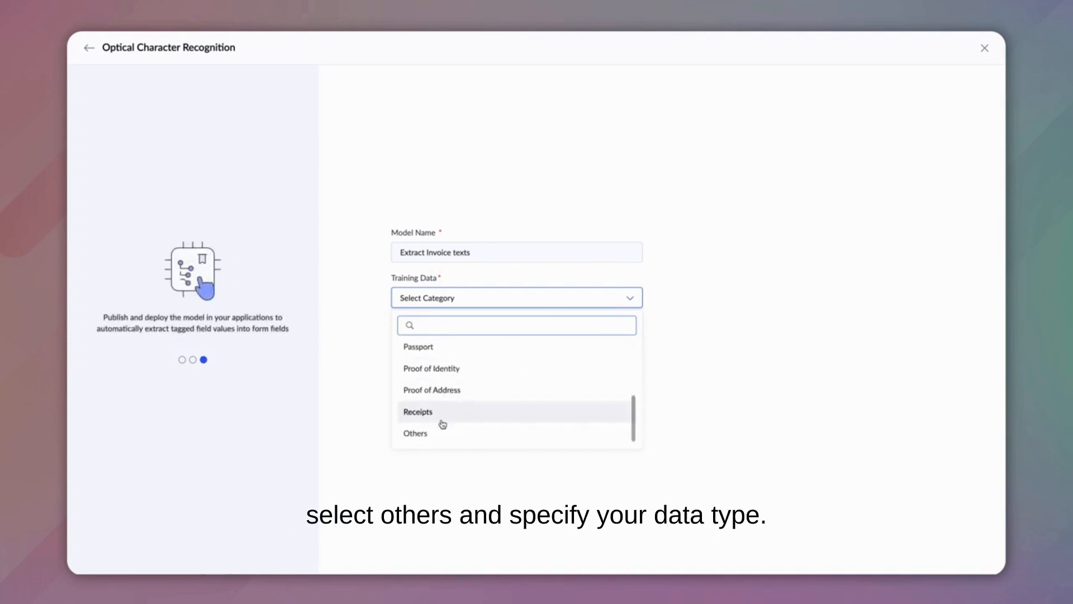
{"action": "left_click", "coordinate": [414, 433]}
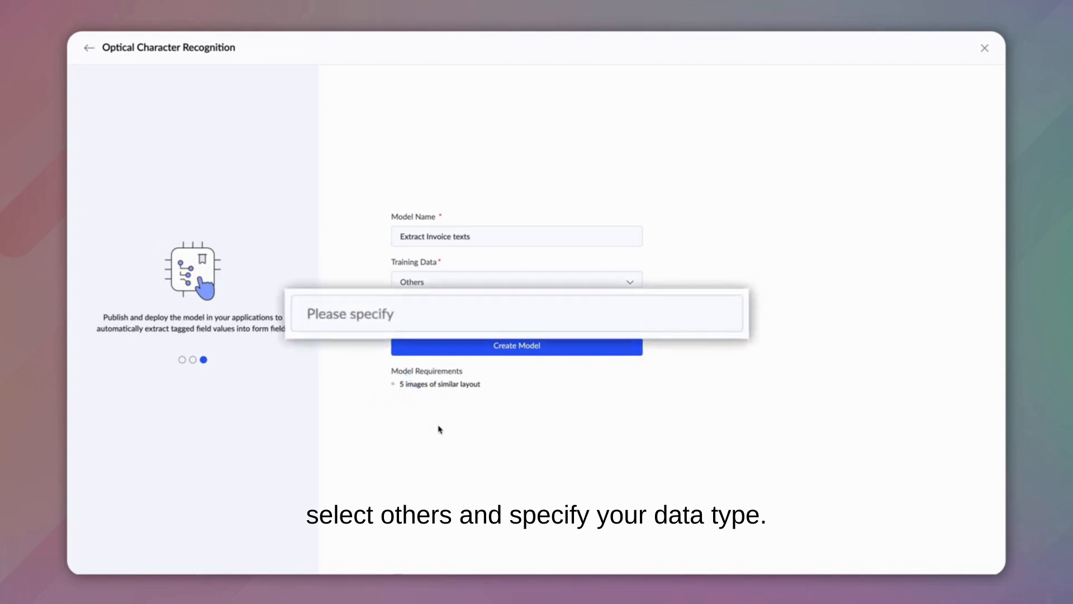
{"action": "left_click", "coordinate": [515, 282]}
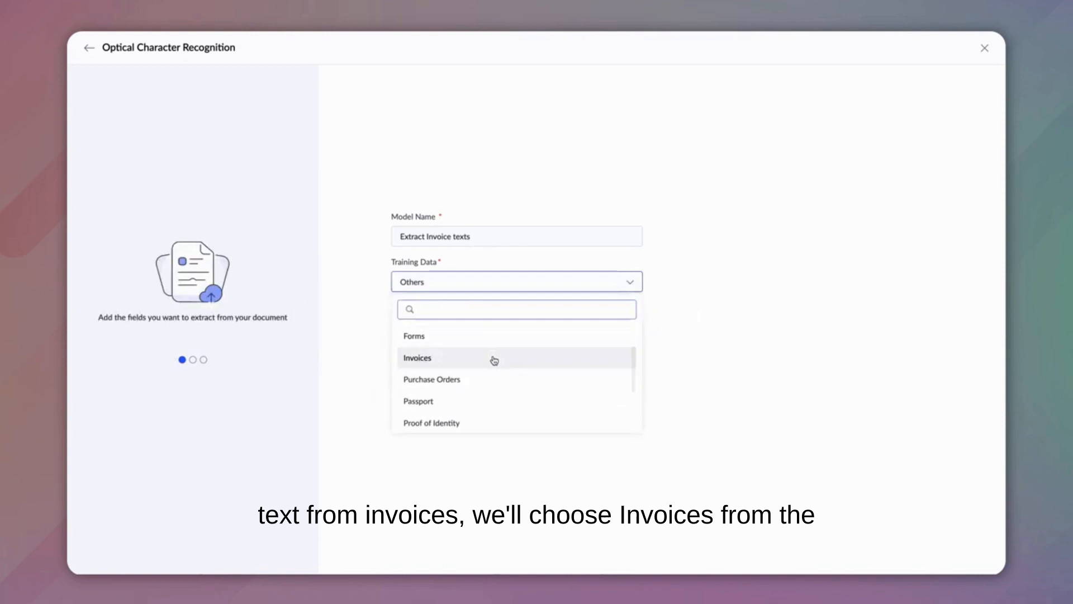
{"action": "left_click", "coordinate": [418, 357]}
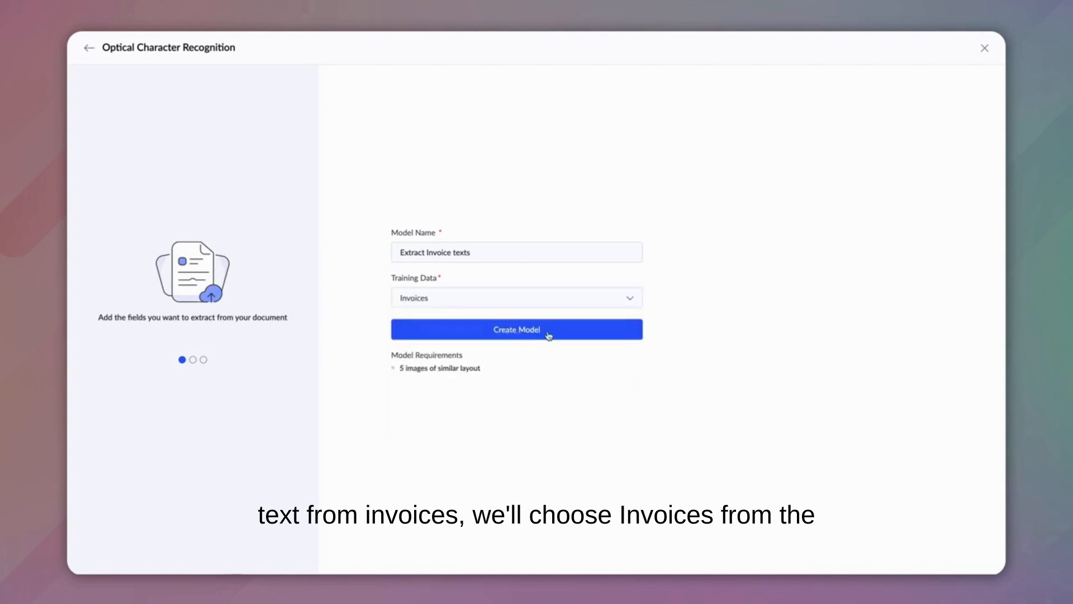
Create the model with Amount, Invoice Date, Due Date and Address fields, setting data types and date format.
{"action": "left_click", "coordinate": [516, 329]}
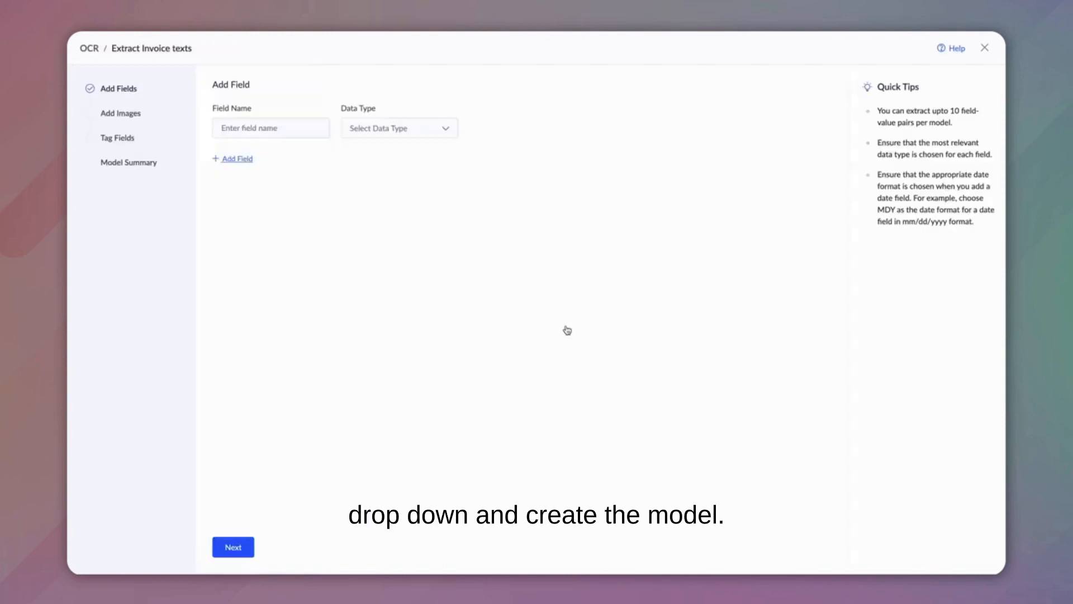
{"action": "left_click", "coordinate": [270, 128]}
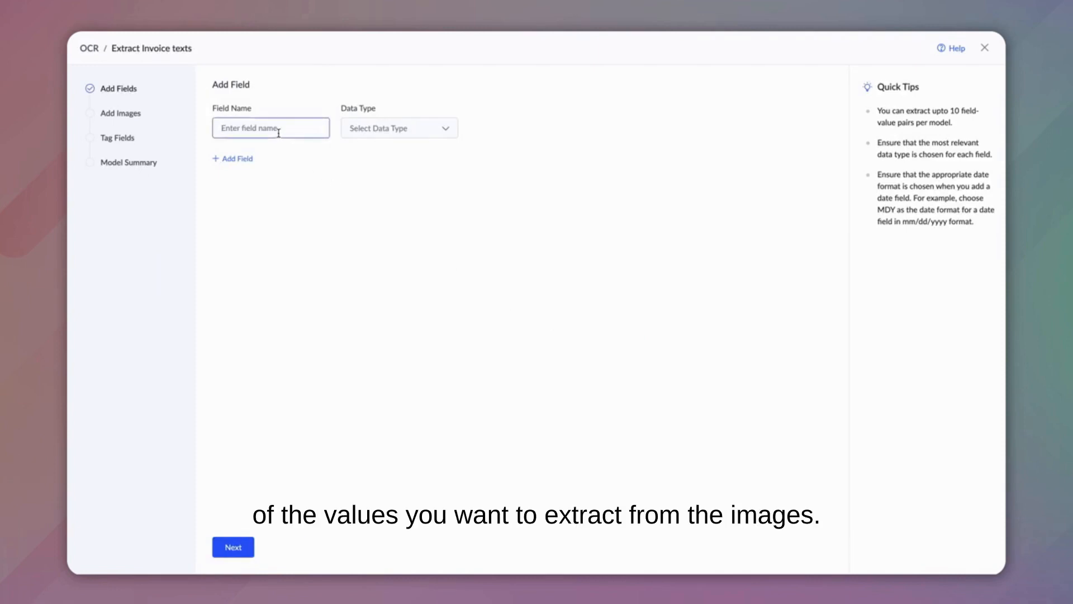
{"action": "type", "text": "Amo"}
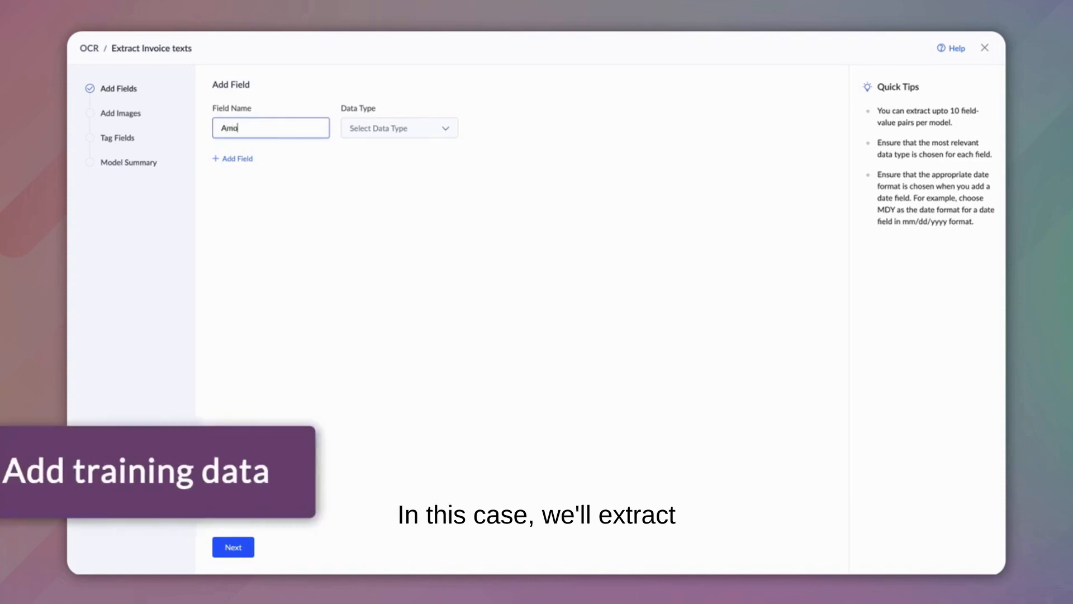
{"action": "type", "text": "unt"}
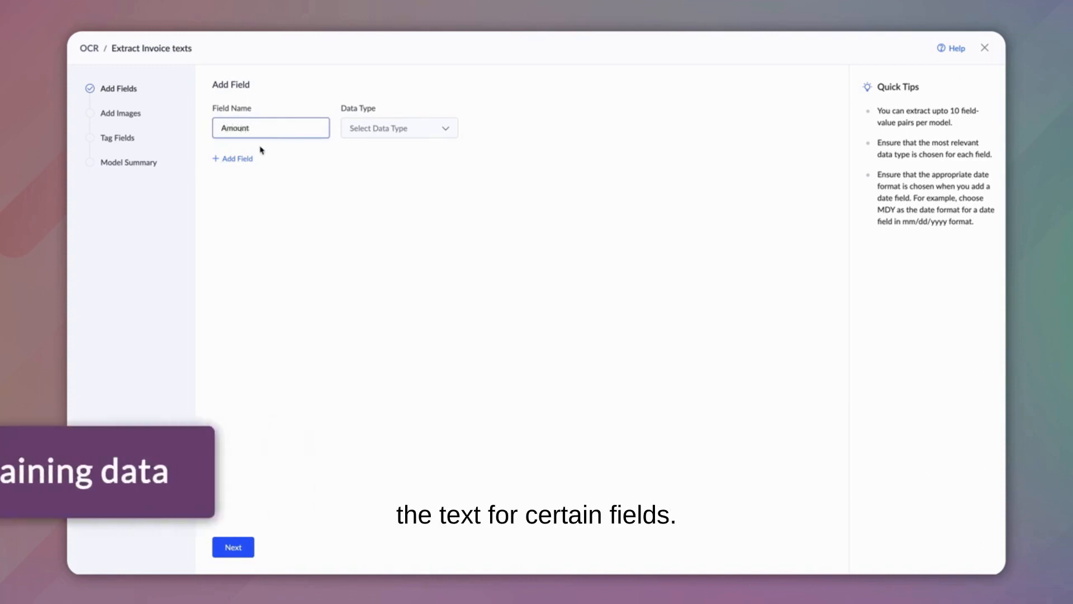
{"action": "left_click", "coordinate": [232, 158]}
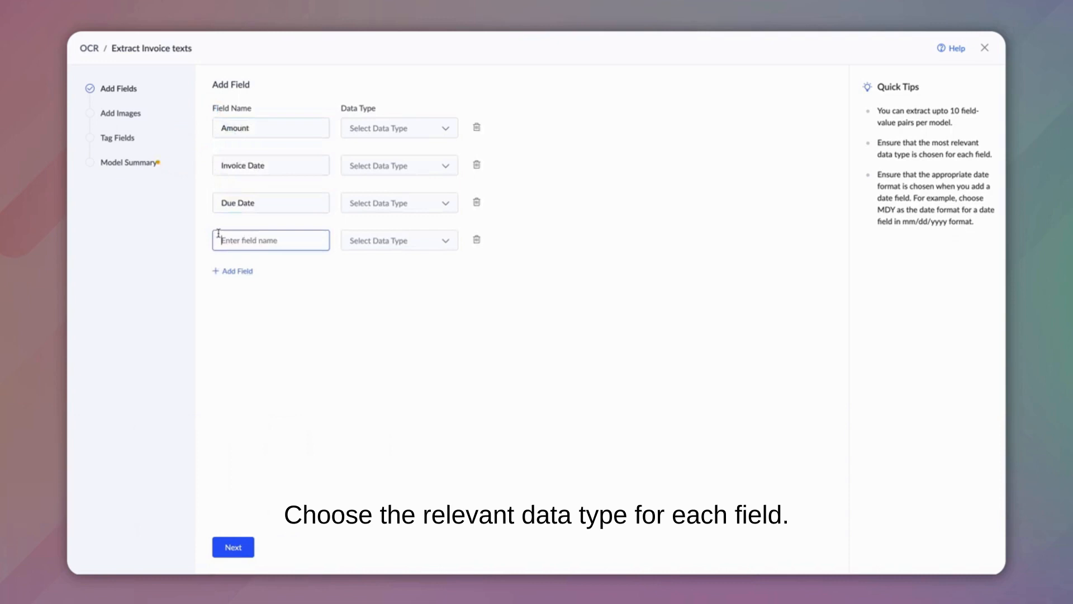
{"action": "left_click", "coordinate": [399, 128]}
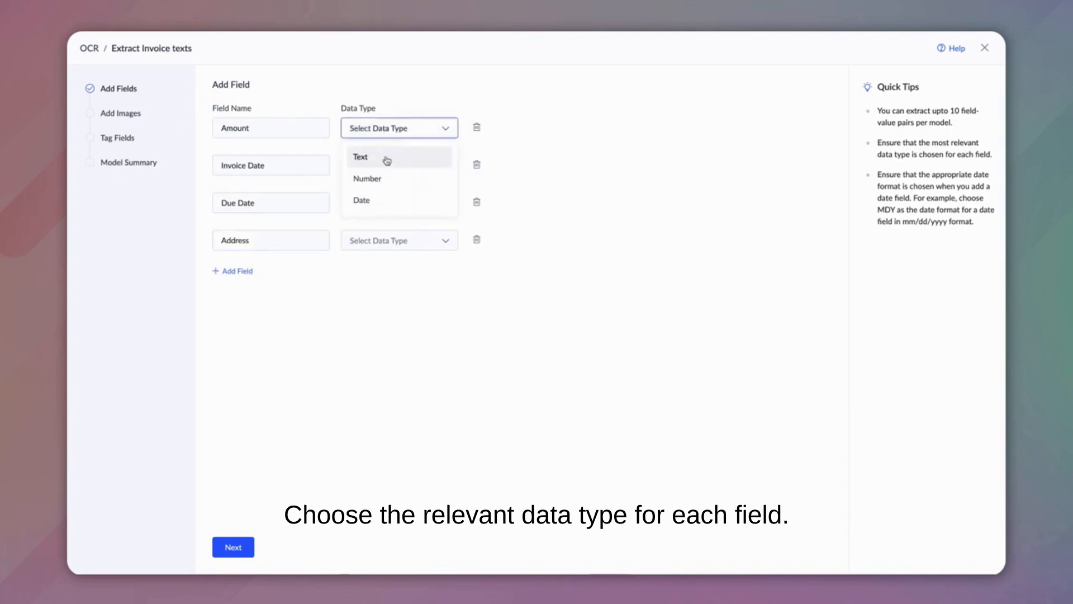
{"action": "left_click", "coordinate": [367, 178]}
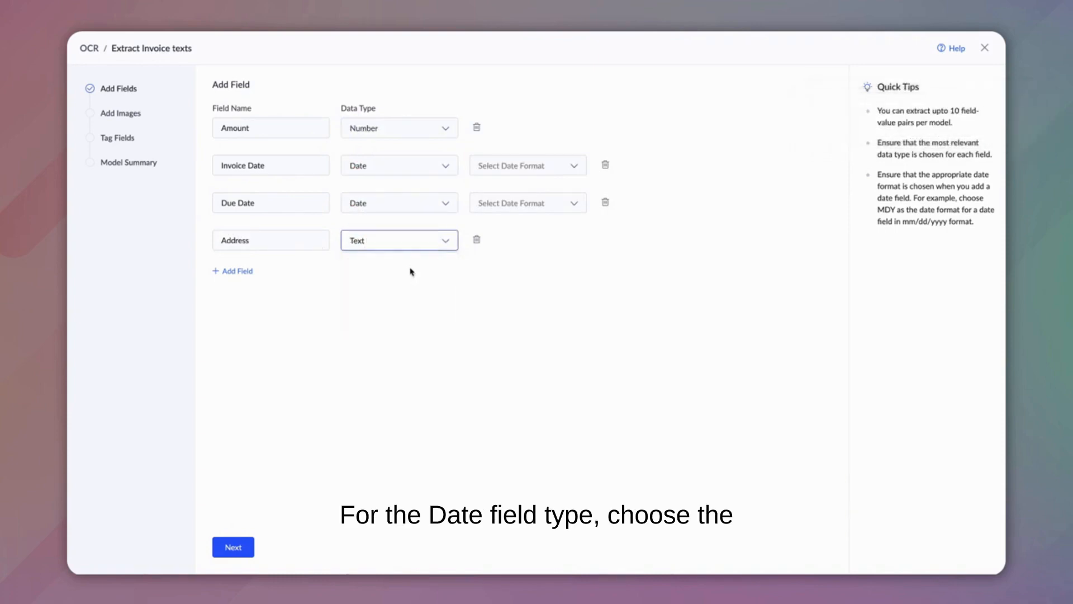
{"action": "left_click", "coordinate": [527, 165]}
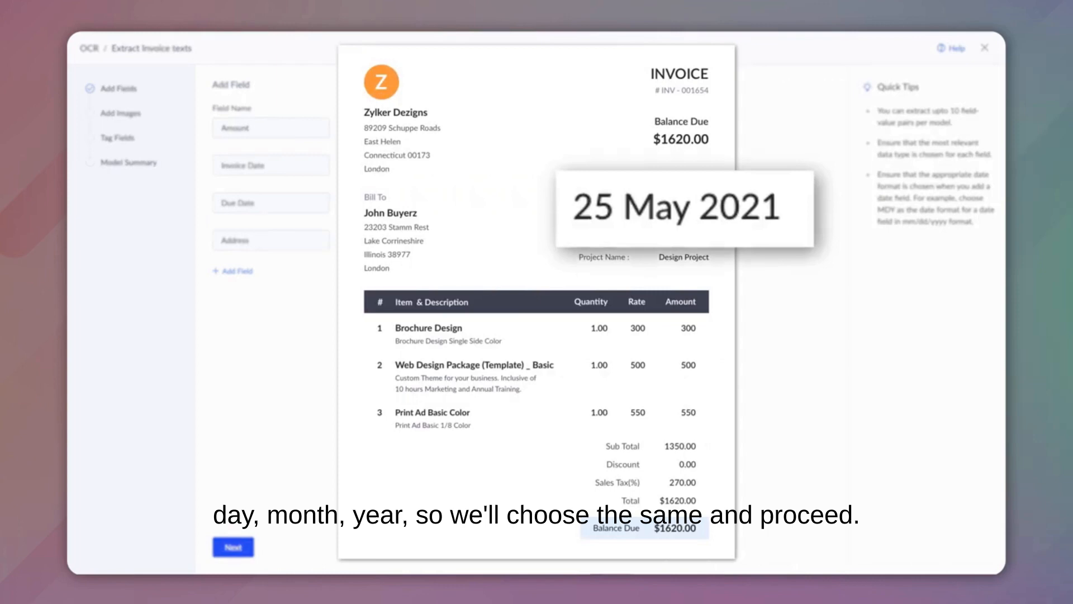
{"action": "left_click", "coordinate": [527, 202]}
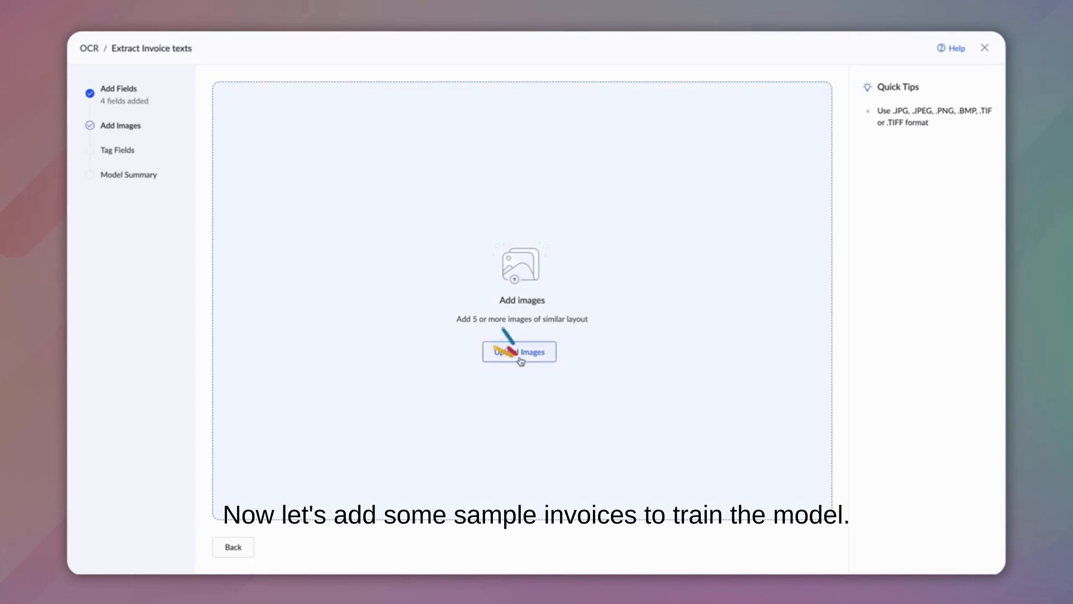
Upload invoice images 01_Invoice.png through 05_Invoice.png and continue to field tagging.
{"action": "left_click", "coordinate": [519, 351]}
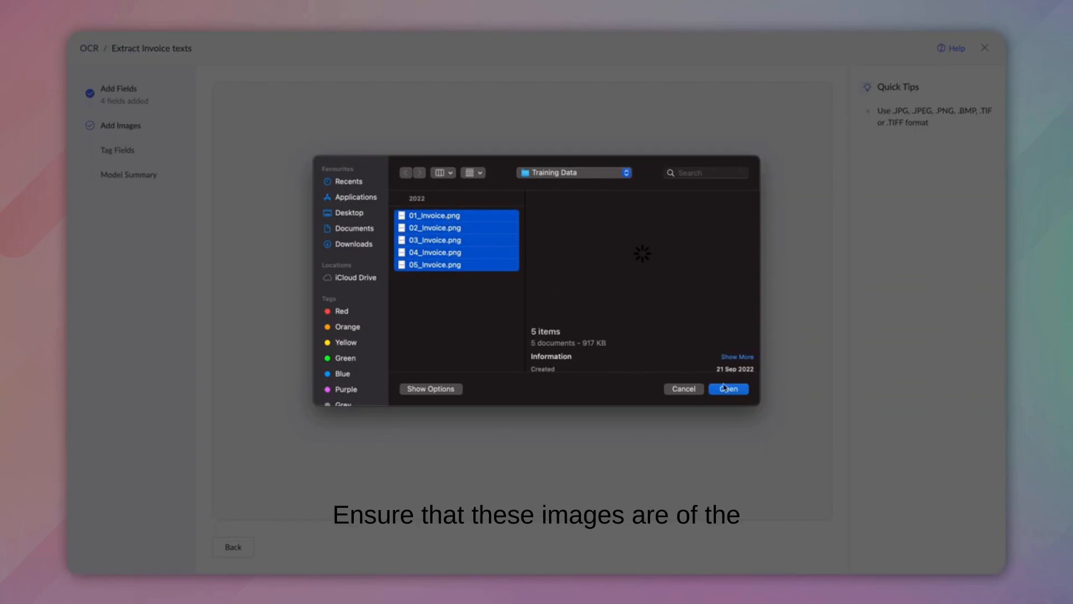
{"action": "left_click", "coordinate": [726, 389]}
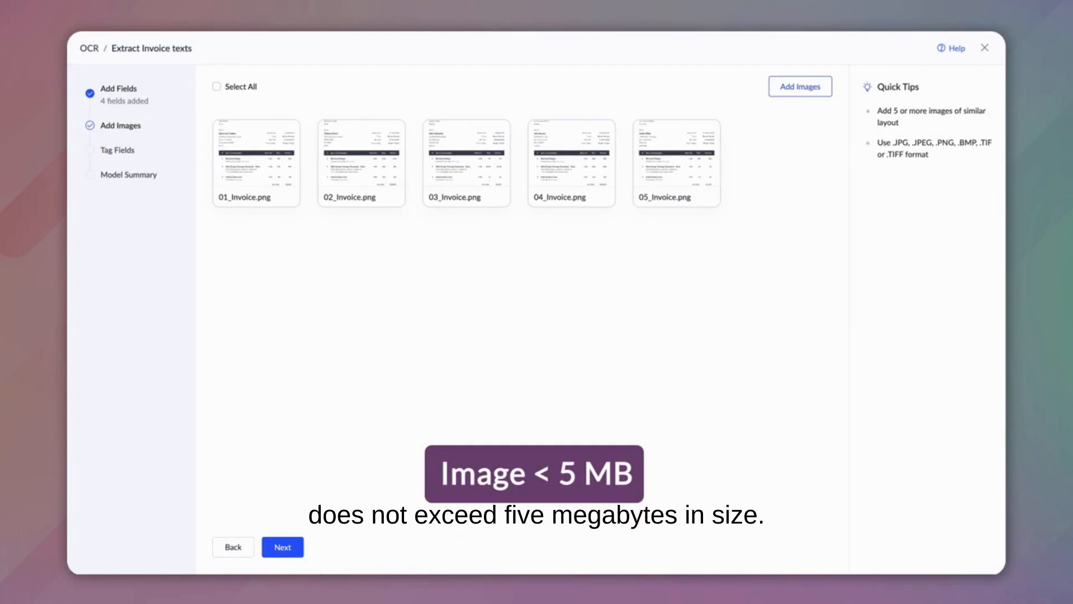
{"action": "left_click", "coordinate": [281, 546]}
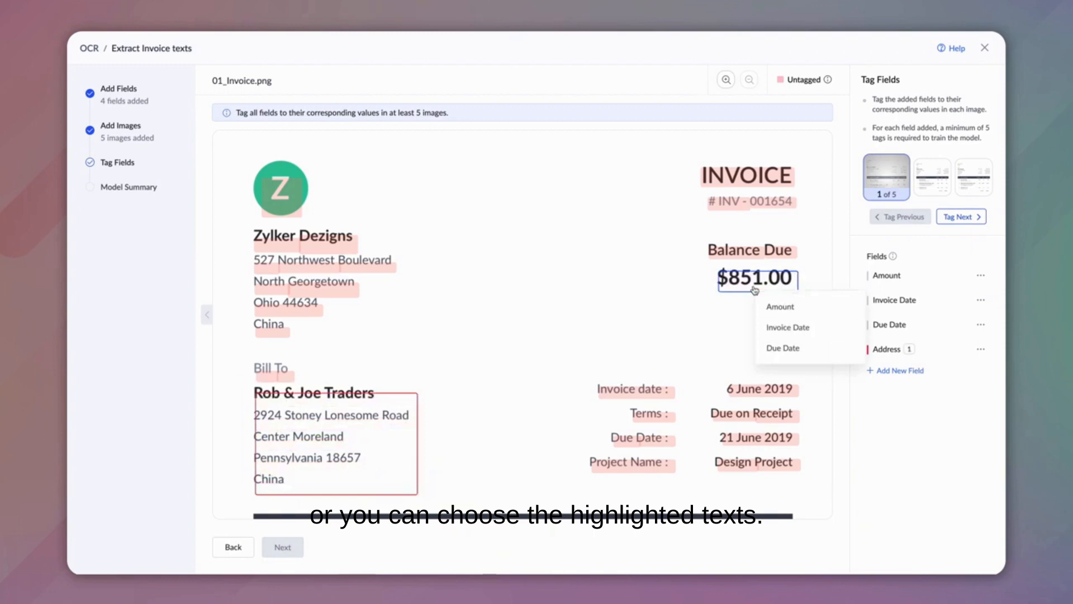
Tag values such as $851.00 as Amount and 21 June 2019 as Due Date, then review the summary.
{"action": "left_click", "coordinate": [780, 305]}
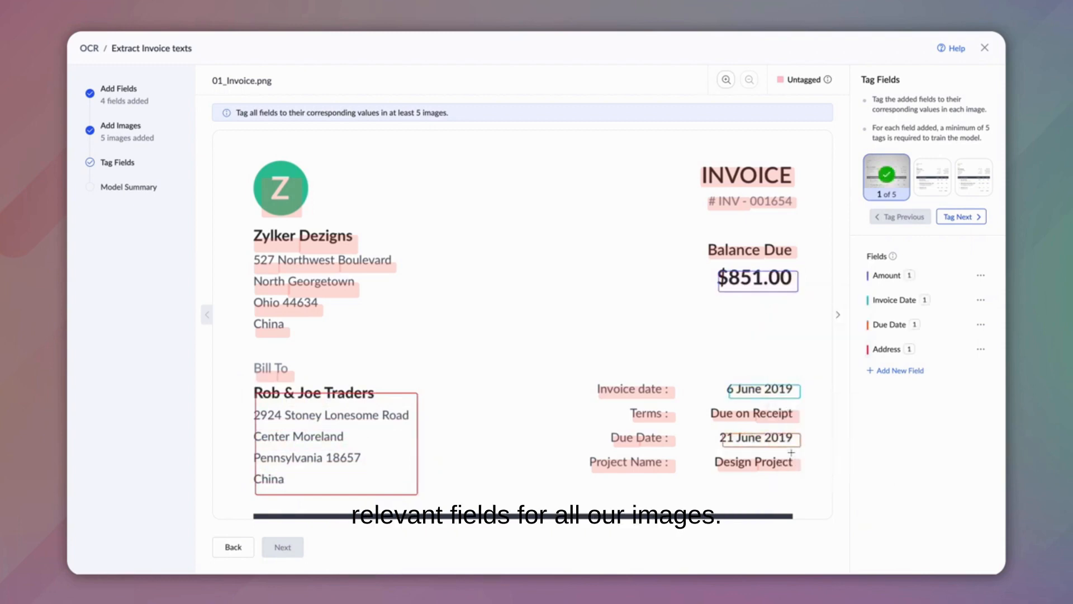
{"action": "left_click", "coordinate": [960, 216]}
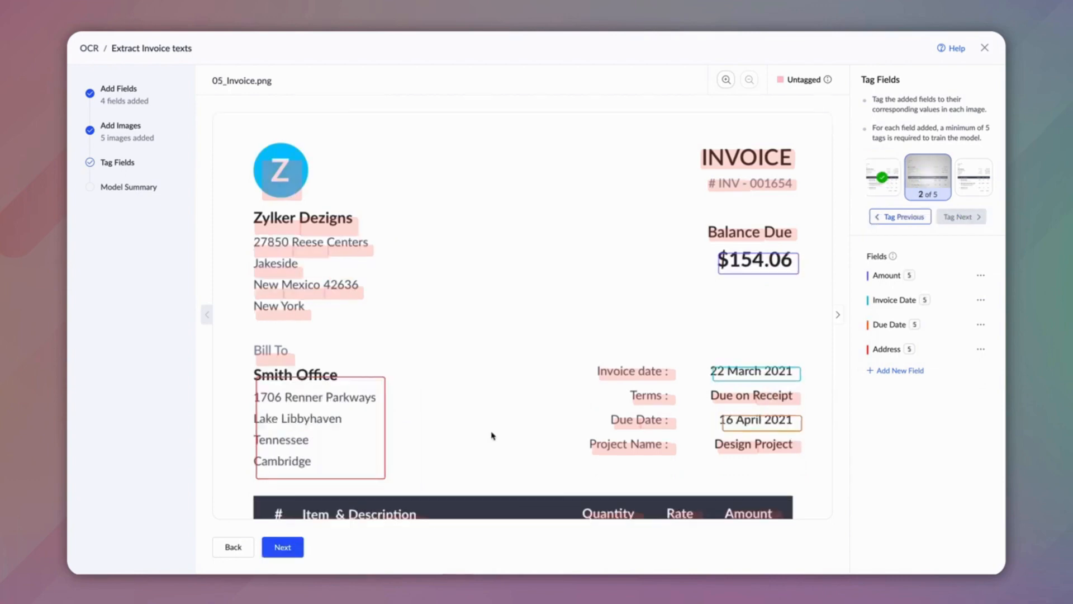
{"action": "left_click", "coordinate": [282, 546]}
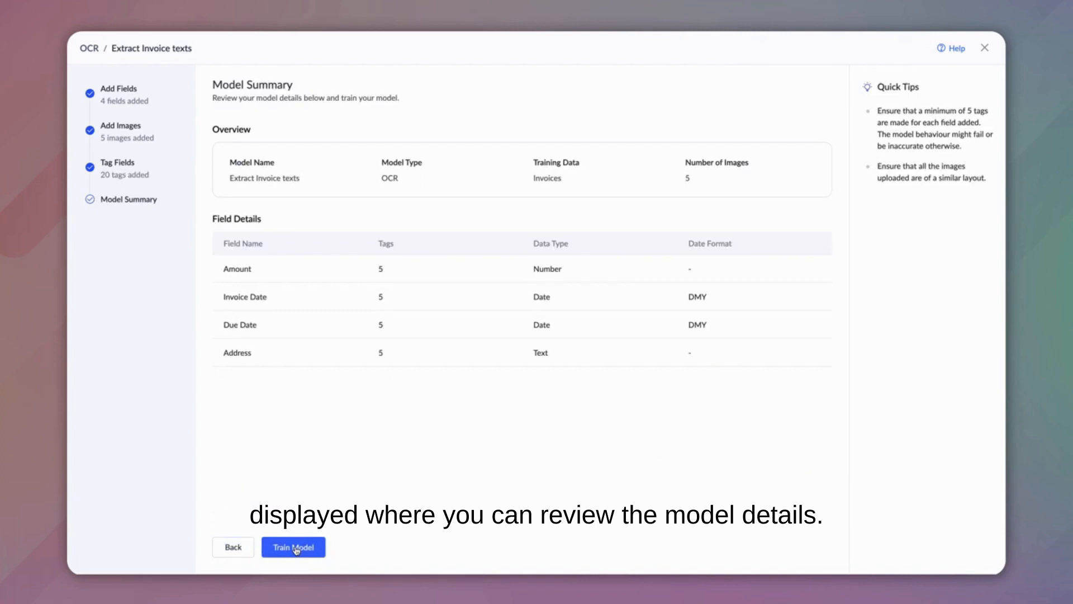
Train the model and view Extract Invoice texts version 1 with four fields and five images.
{"action": "left_click", "coordinate": [293, 547]}
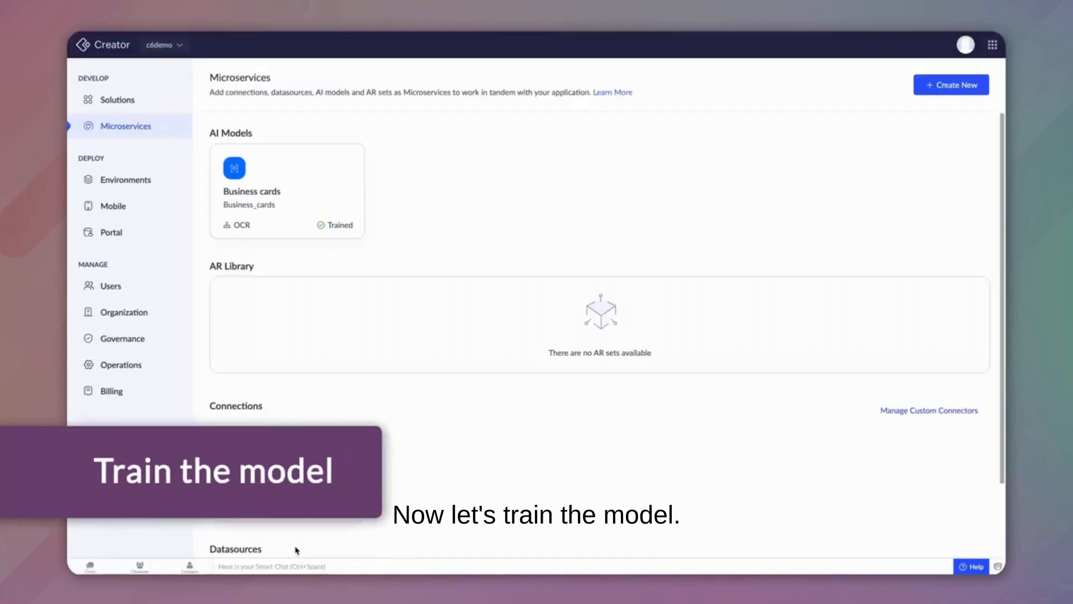
{"action": "left_click", "coordinate": [287, 191]}
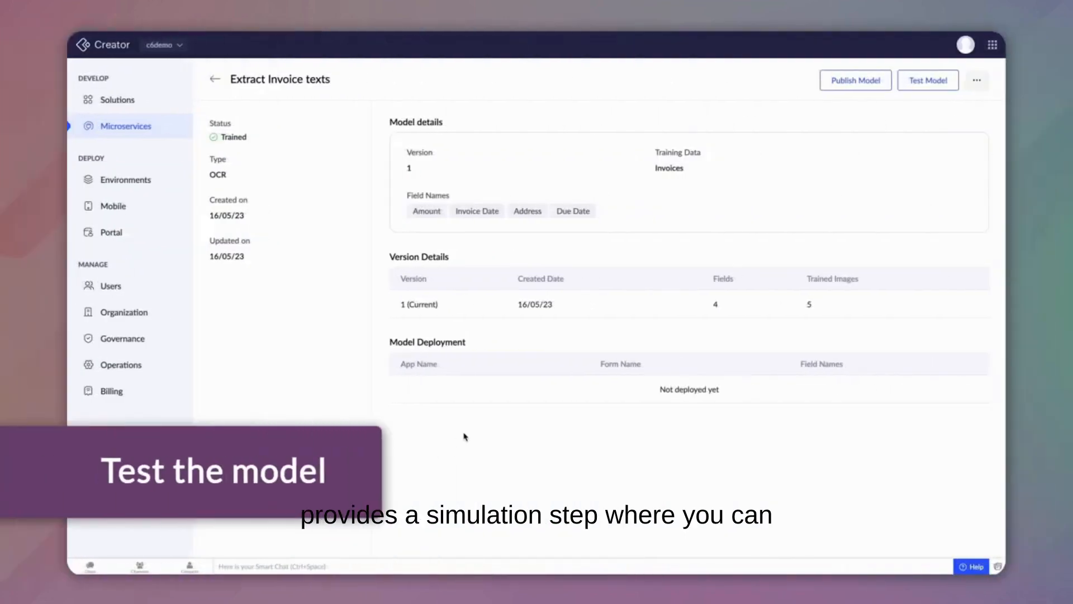
Test the model on 04_Invoice.png, extracting Amount 1620, Invoice Date 25/05/21 and Due Date 11/06/21.
{"action": "left_click", "coordinate": [927, 80]}
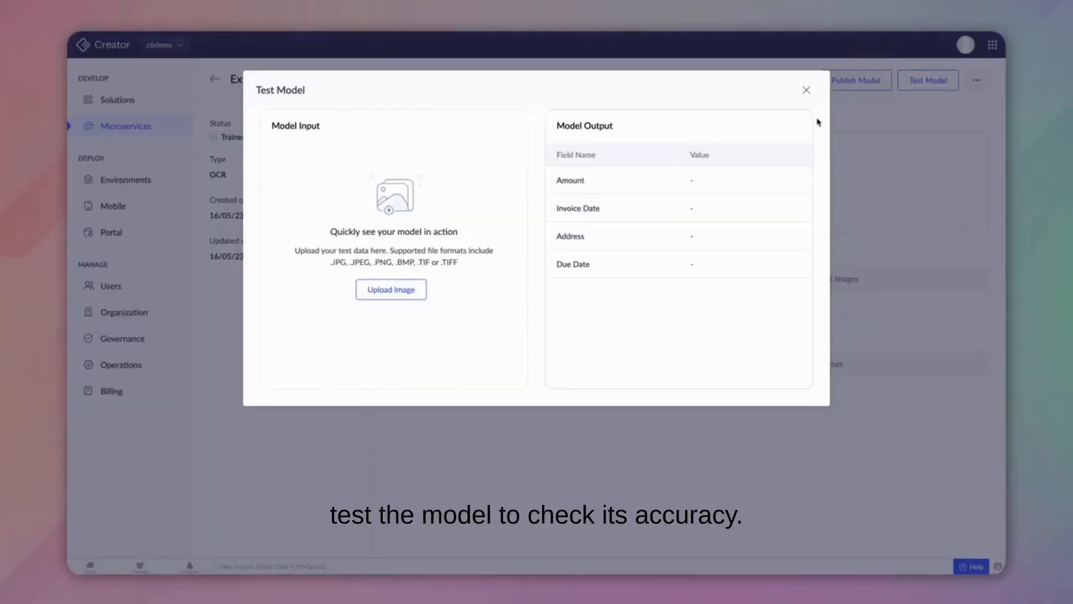
{"action": "mouse_move", "coordinate": [391, 289]}
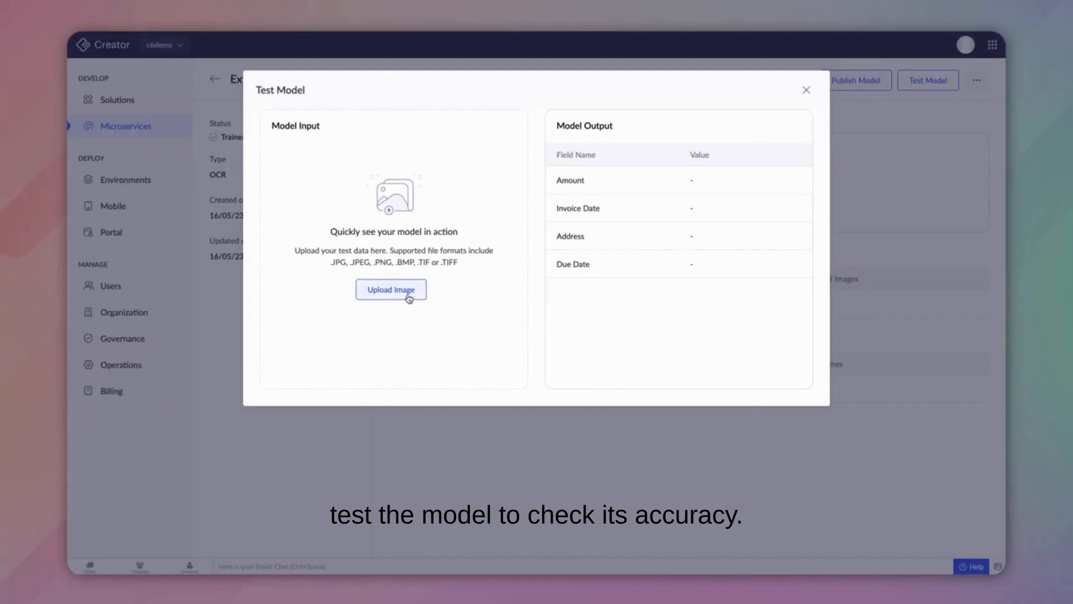
{"action": "left_click", "coordinate": [391, 289]}
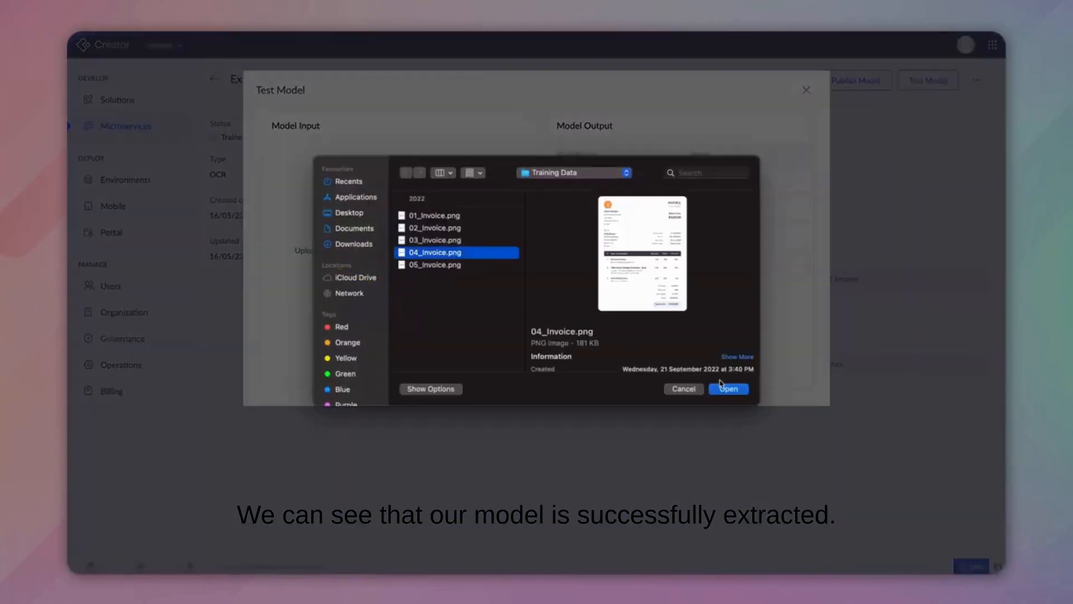
{"action": "left_click", "coordinate": [727, 389]}
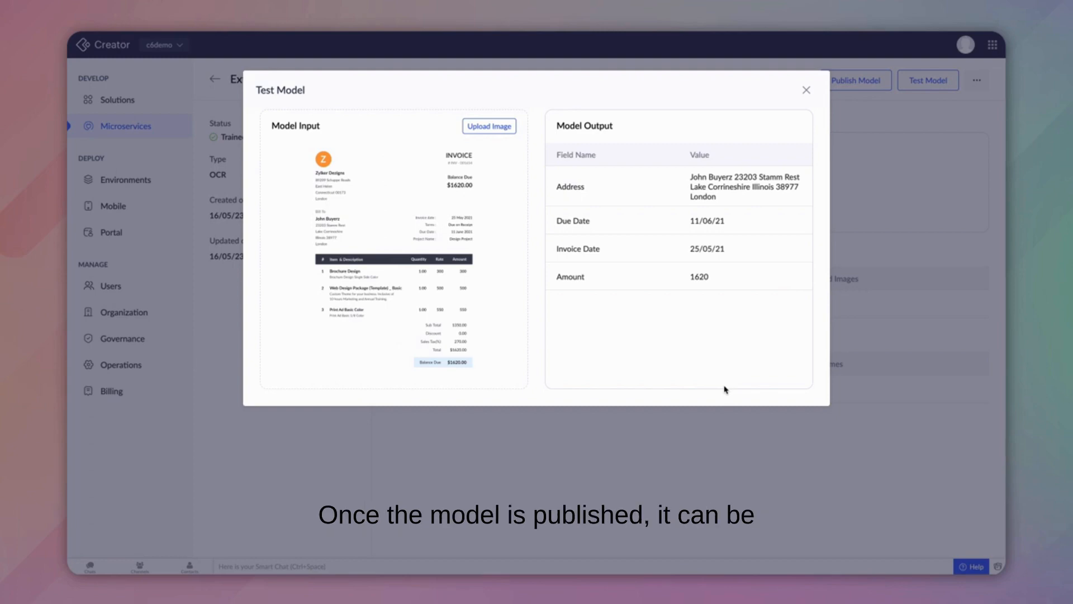
Close the test results, publish the model with confirmation, and choose Use Model.
{"action": "left_click", "coordinate": [806, 89]}
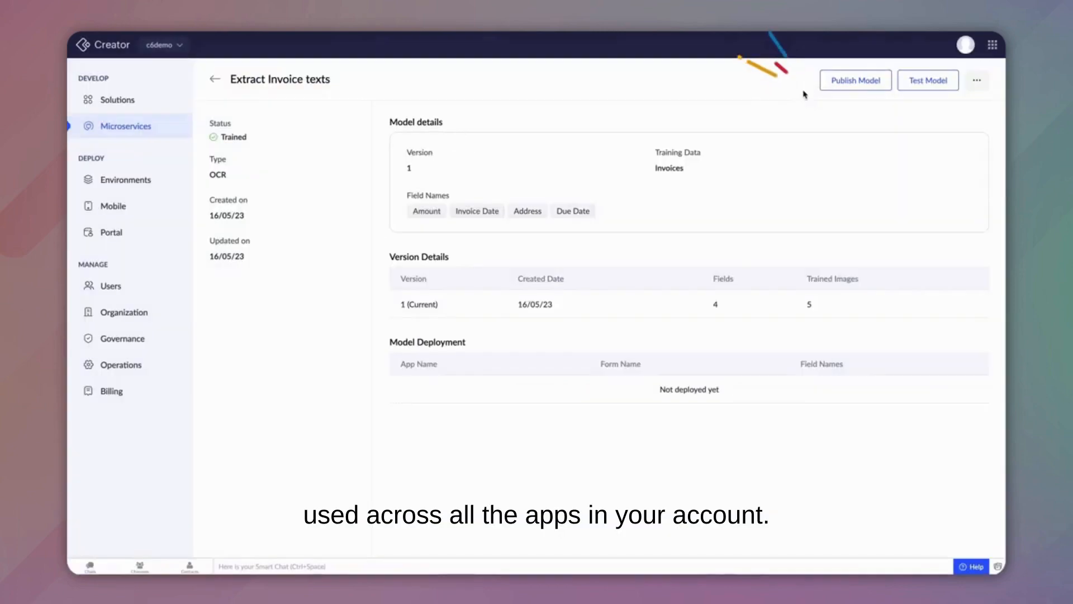
{"action": "left_click", "coordinate": [855, 80]}
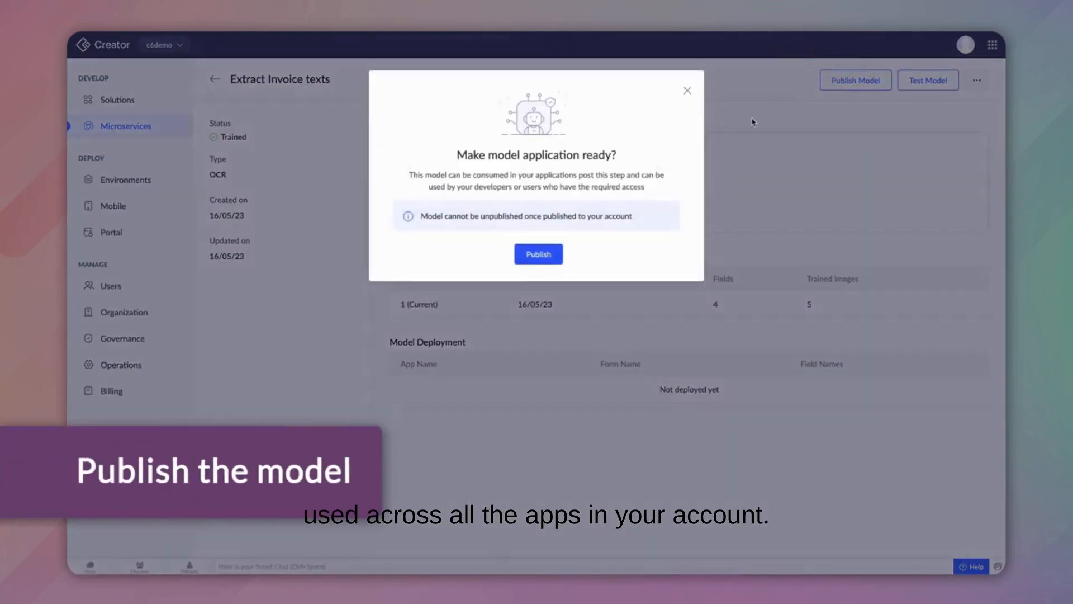
{"action": "left_click", "coordinate": [537, 253]}
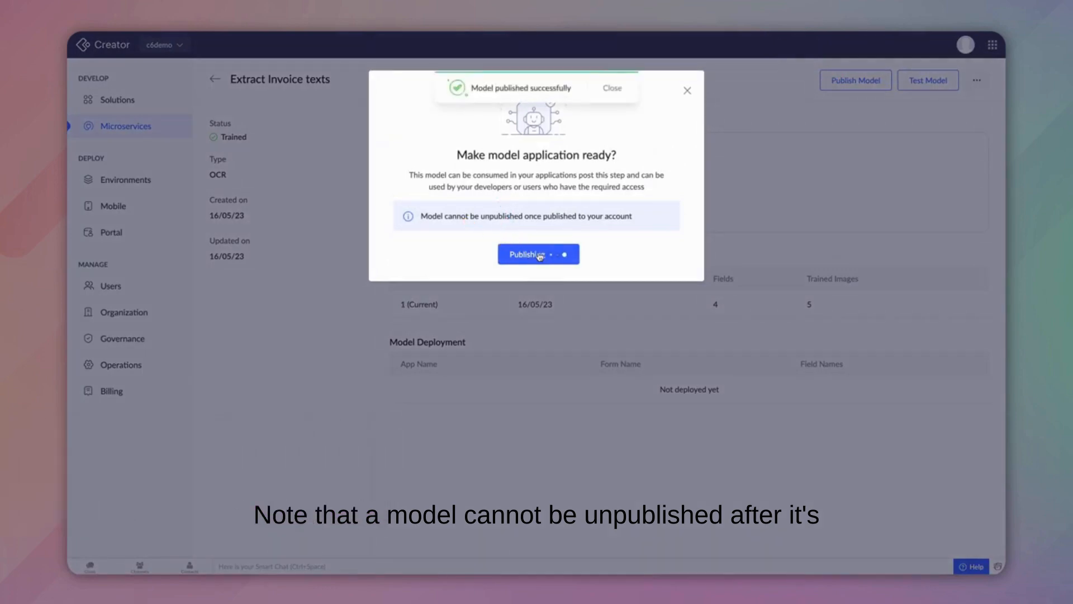
{"action": "left_click", "coordinate": [537, 254]}
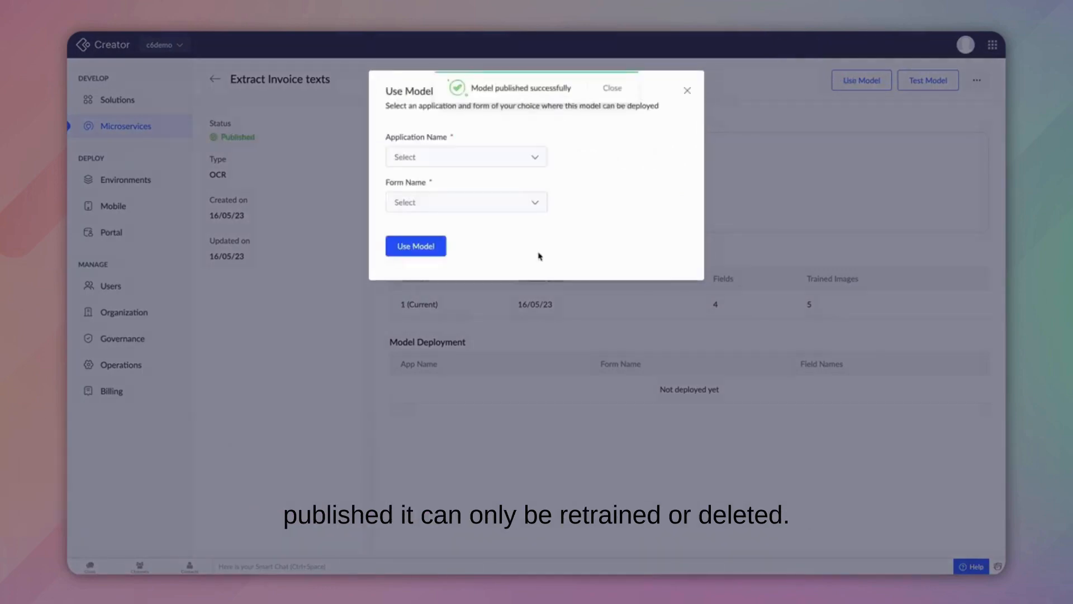
{"action": "left_click", "coordinate": [610, 88]}
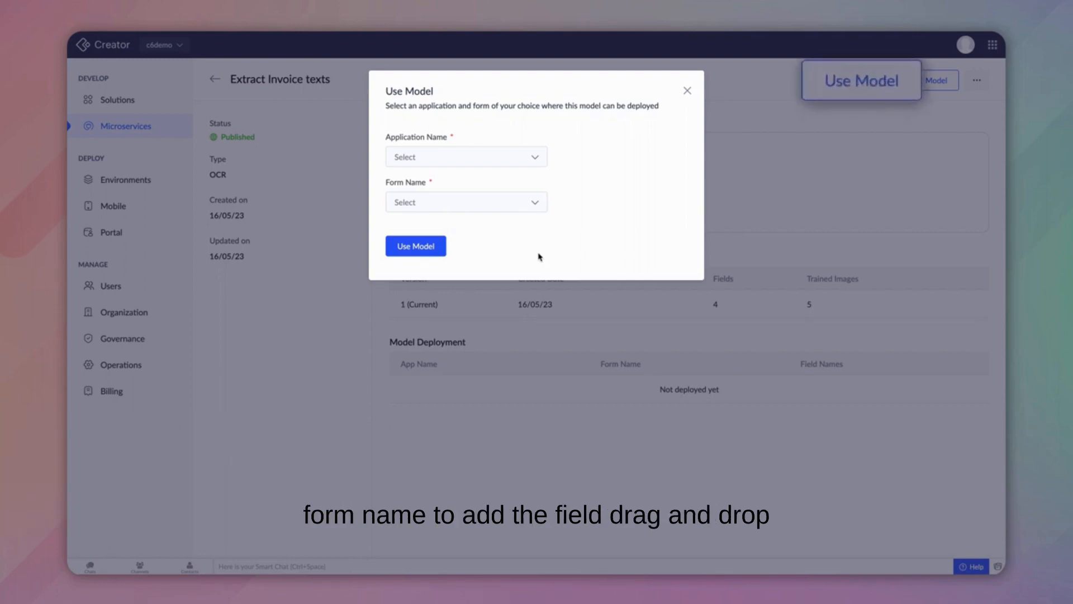
Choose Zylker Home Appliances as the application for deploying the model.
{"action": "left_click", "coordinate": [467, 157]}
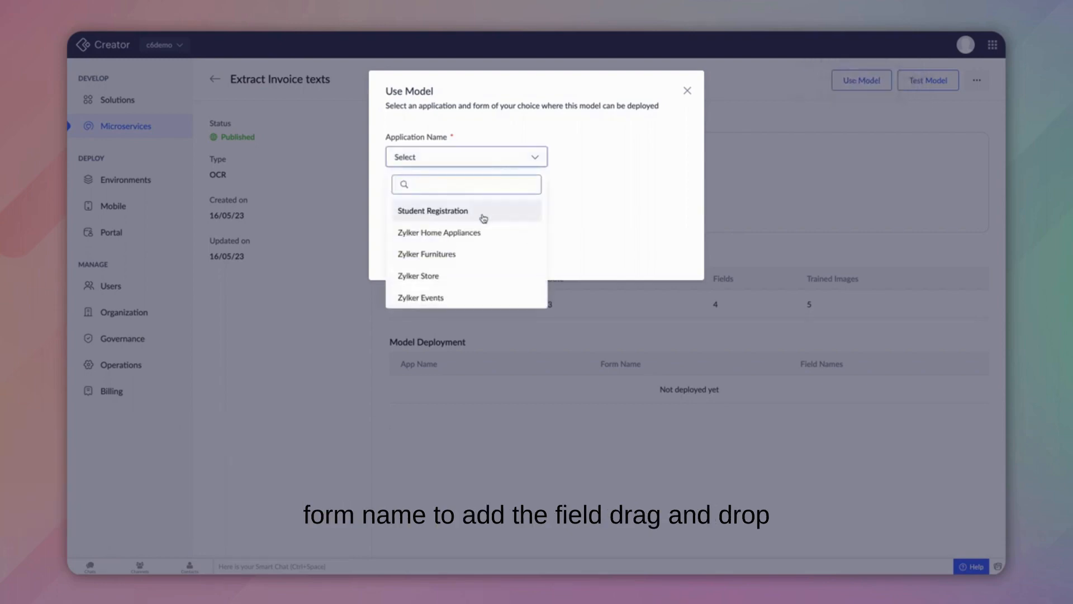
{"action": "left_click", "coordinate": [440, 232]}
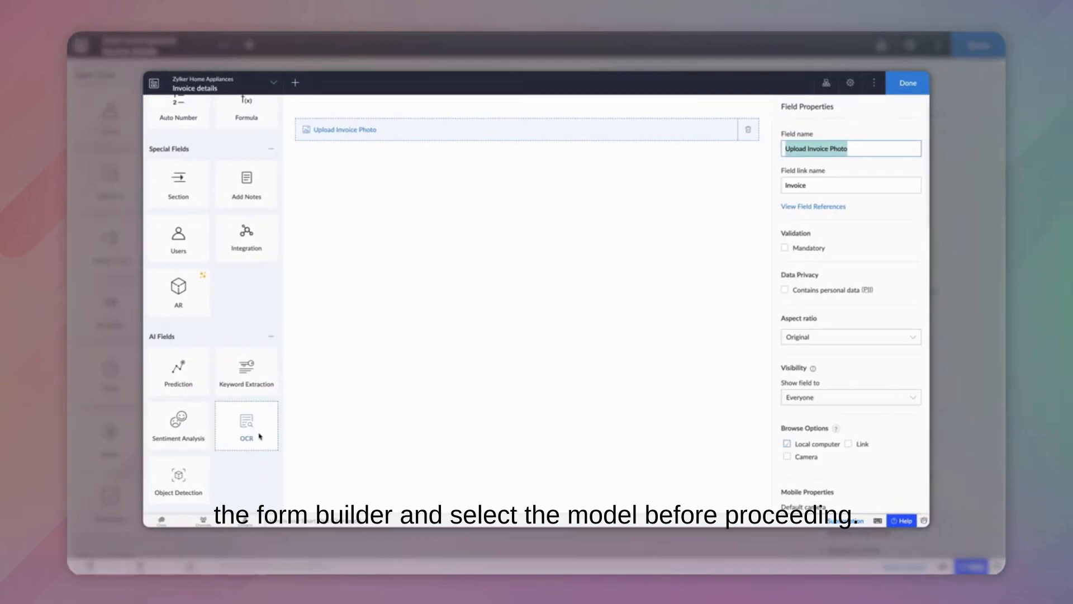
Add an OCR field to the form and select the custom Extract Invoice texts model.
{"action": "left_click", "coordinate": [246, 424]}
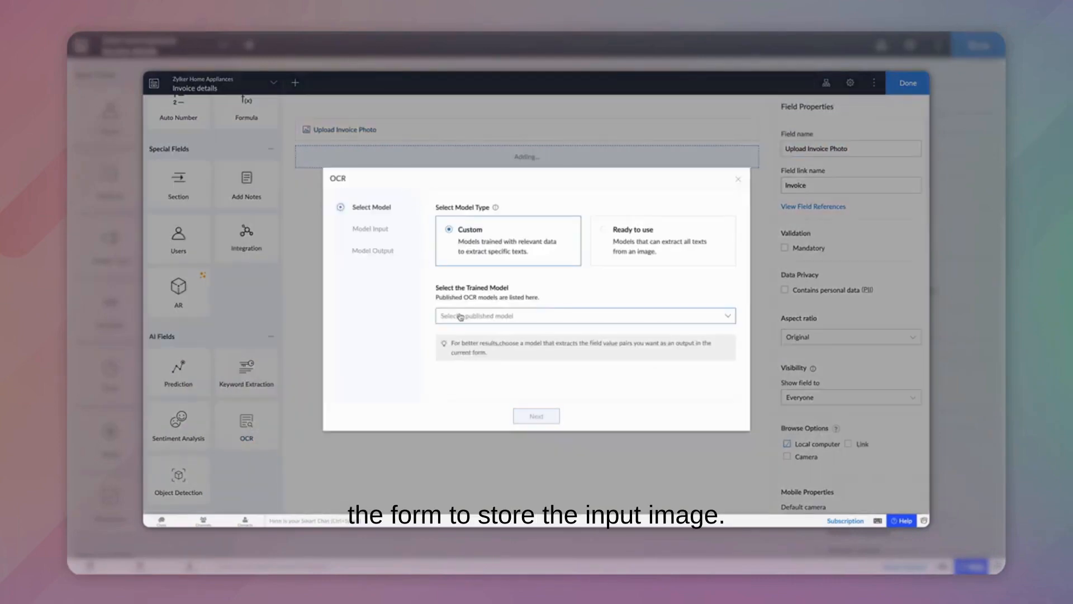
{"action": "left_click", "coordinate": [584, 315]}
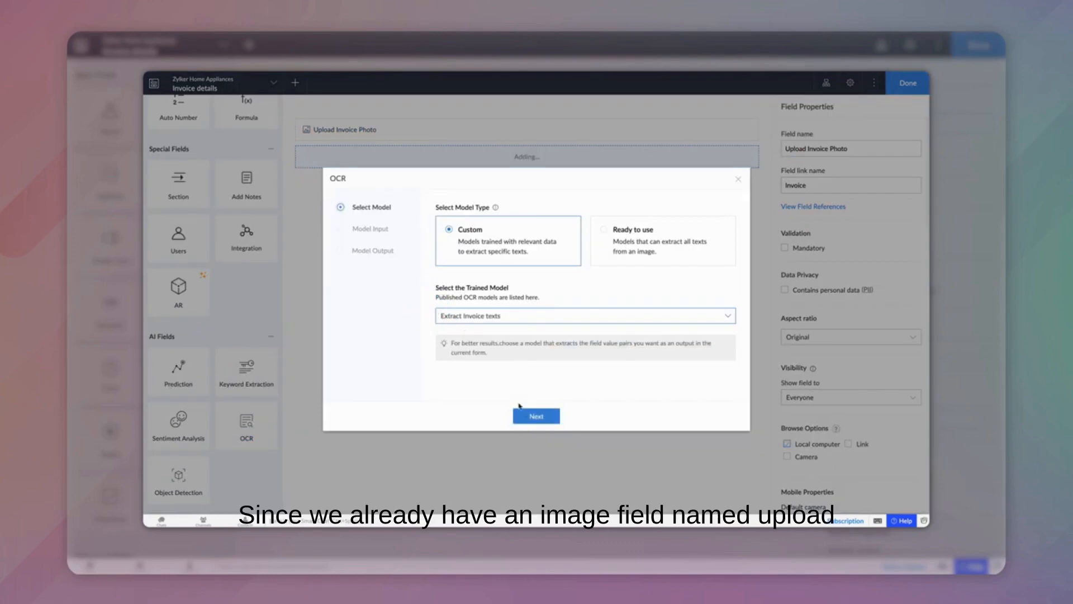
{"action": "left_click", "coordinate": [536, 415]}
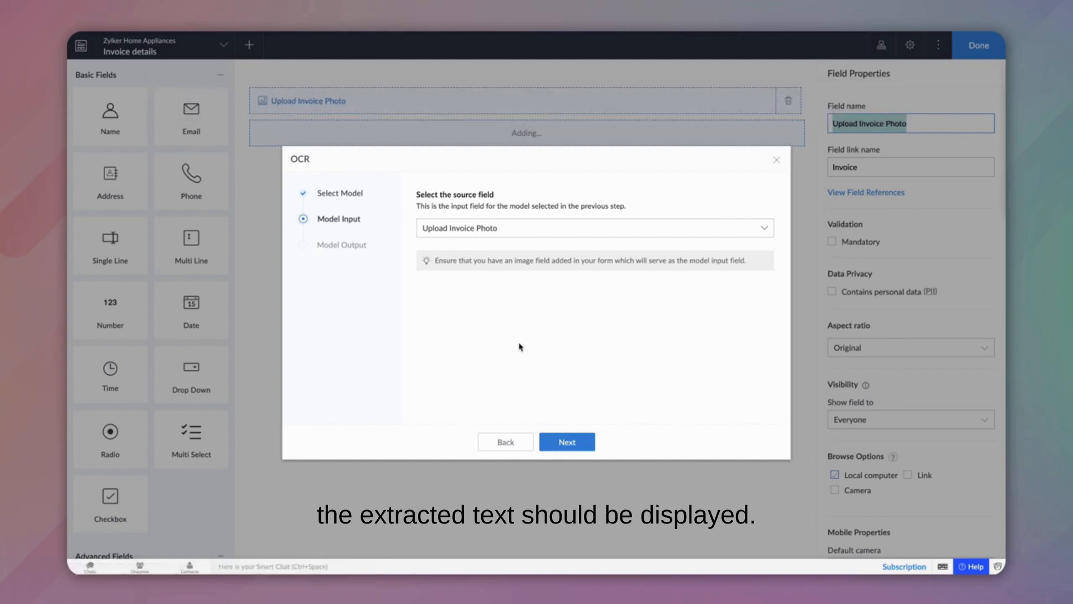
Add the Amount, Invoice Date, Address and Due Date OCR fields, then save and open the live app.
{"action": "left_click", "coordinate": [566, 442]}
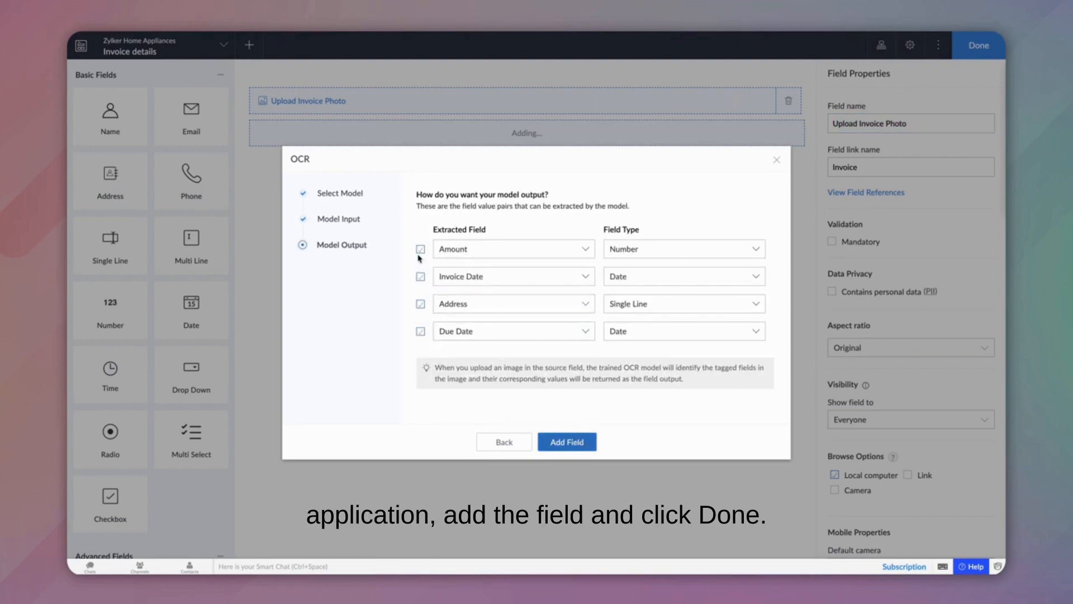
{"action": "left_click", "coordinate": [420, 248]}
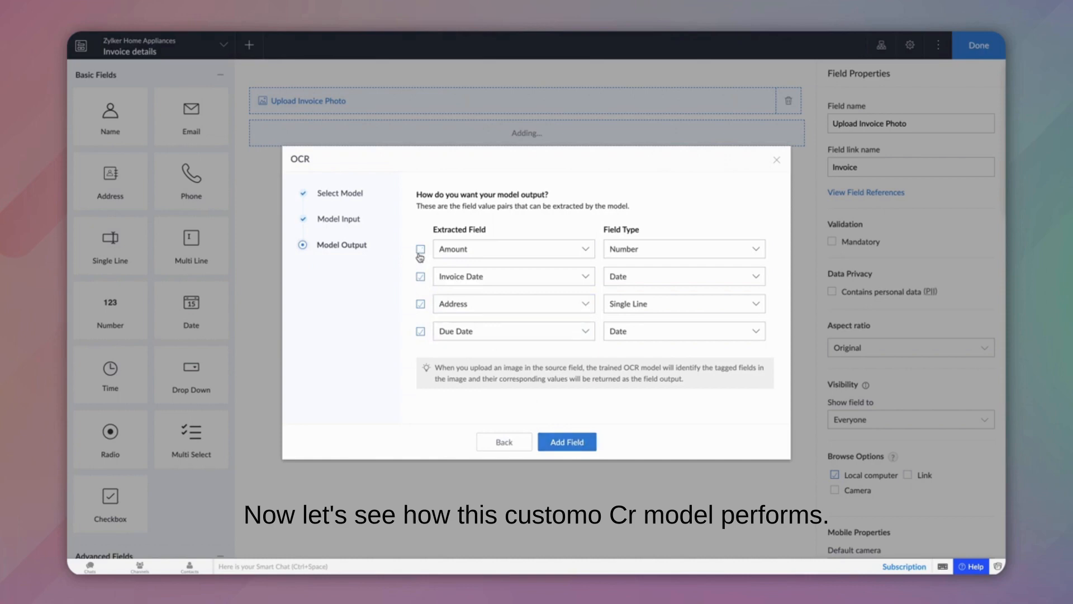
{"action": "left_click", "coordinate": [420, 248]}
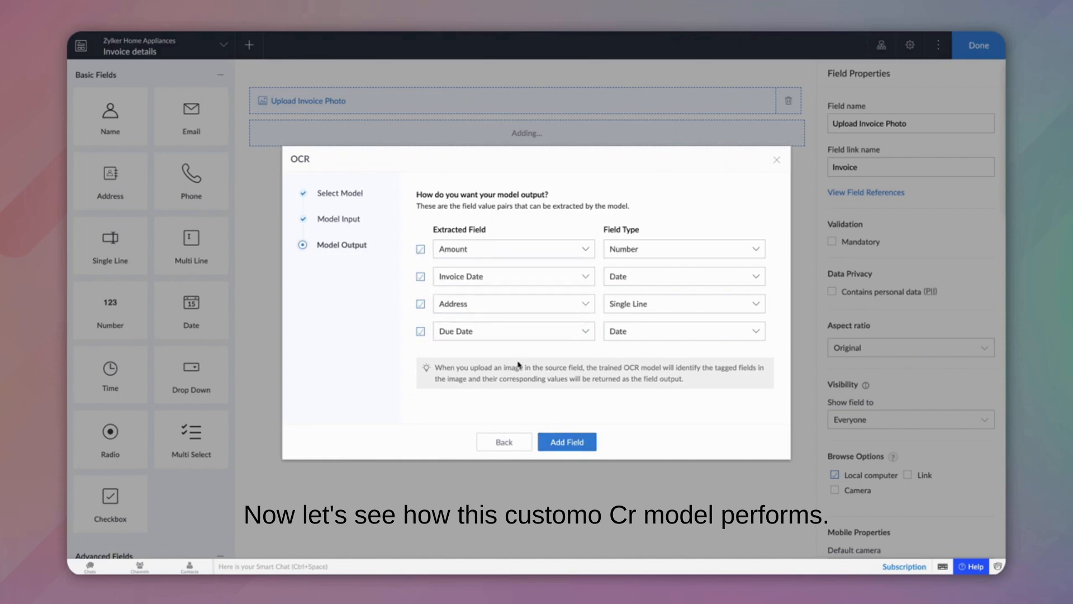
{"action": "left_click", "coordinate": [566, 441]}
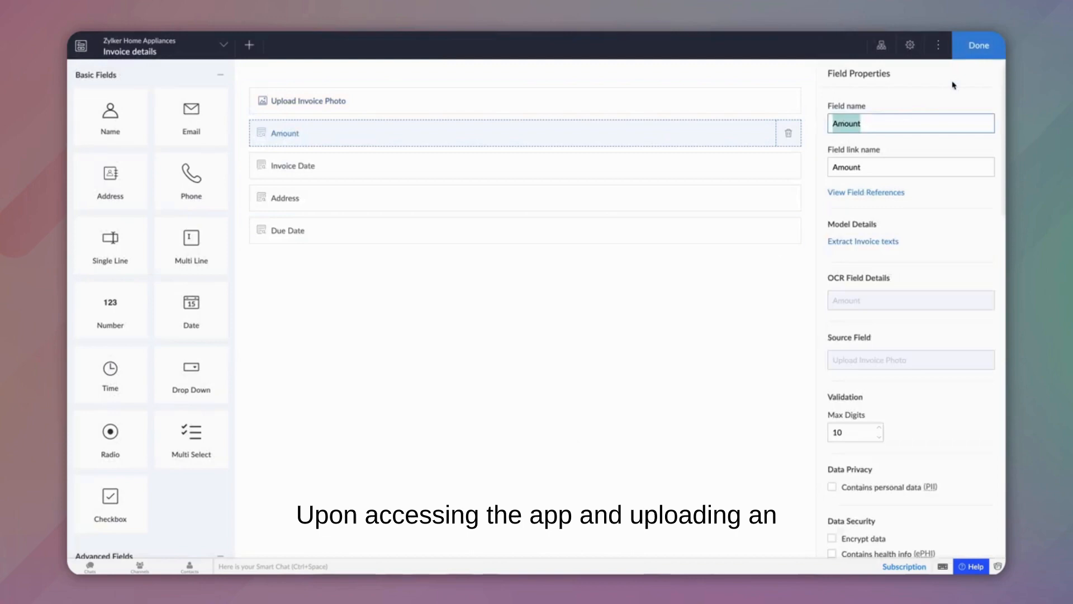
{"action": "left_click", "coordinate": [978, 46]}
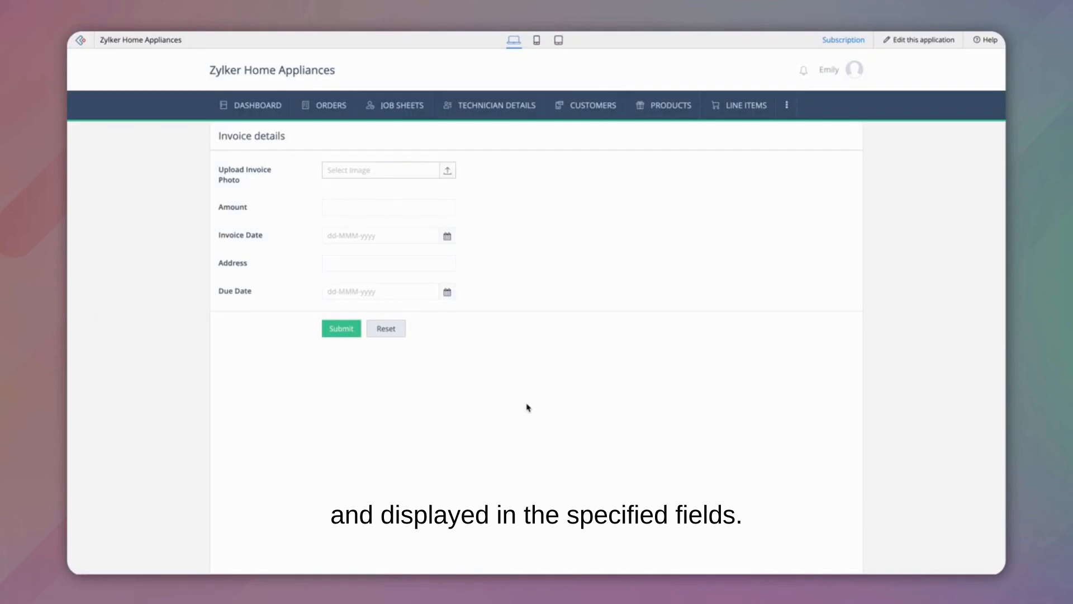
Start the Upload Invoice Photo image selection and browse to the Training Data folder.
{"action": "left_click", "coordinate": [447, 170]}
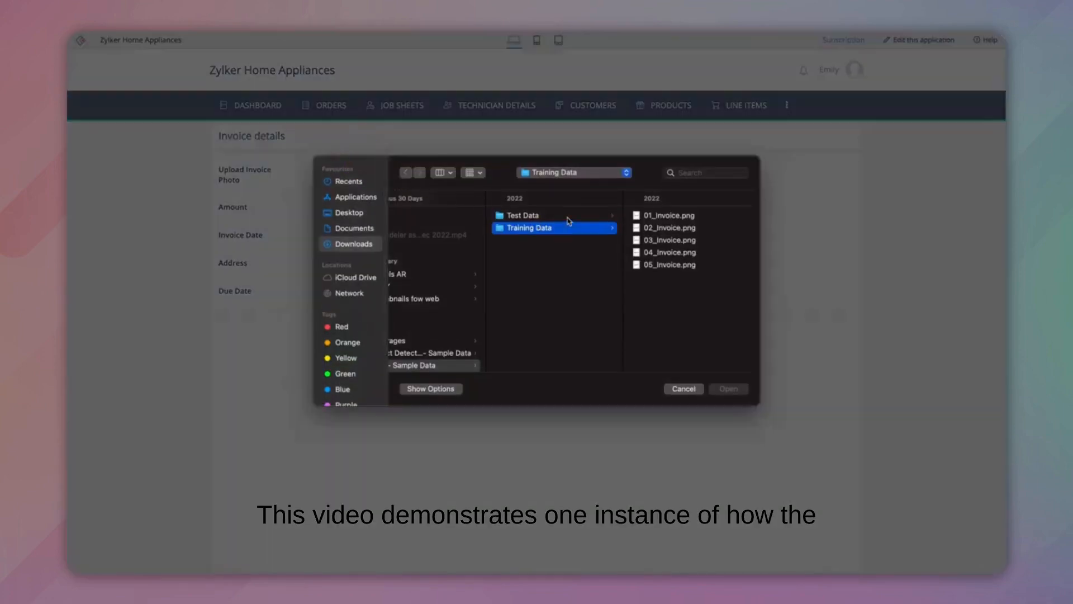
{"action": "left_click", "coordinate": [728, 389]}
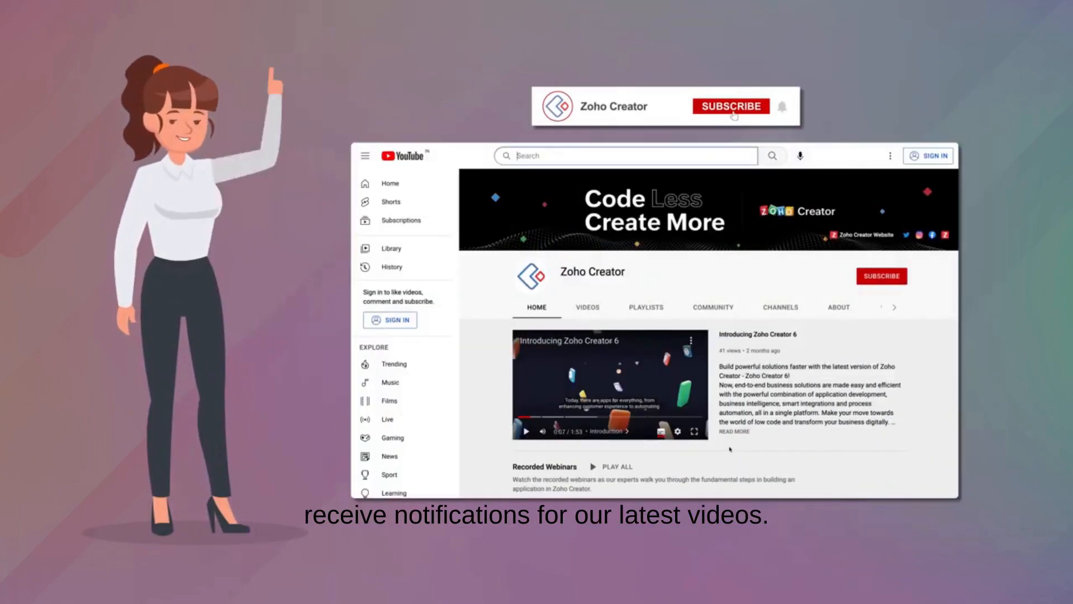
{"action": "left_click", "coordinate": [729, 106]}
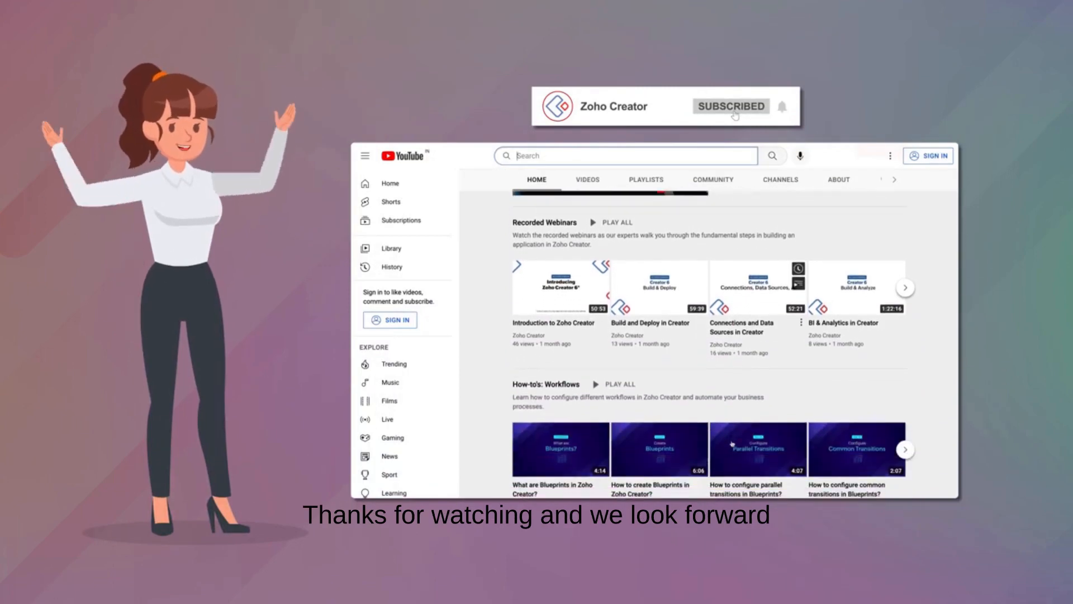
{"action": "scroll", "scroll_direction": "down", "scroll_amount": 3}
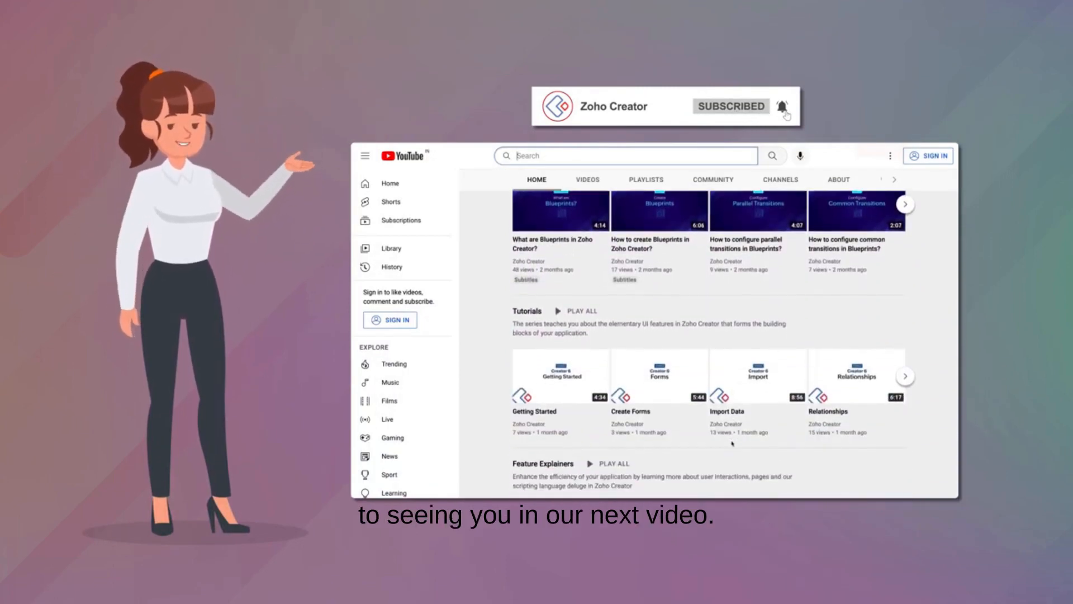